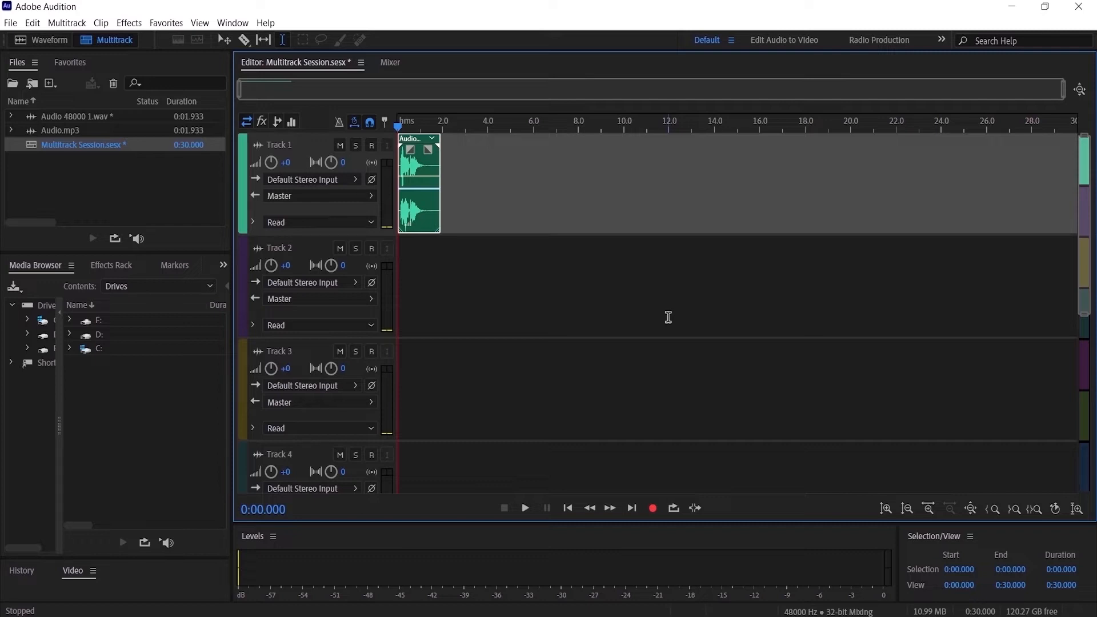
mouse_move(576, 246)
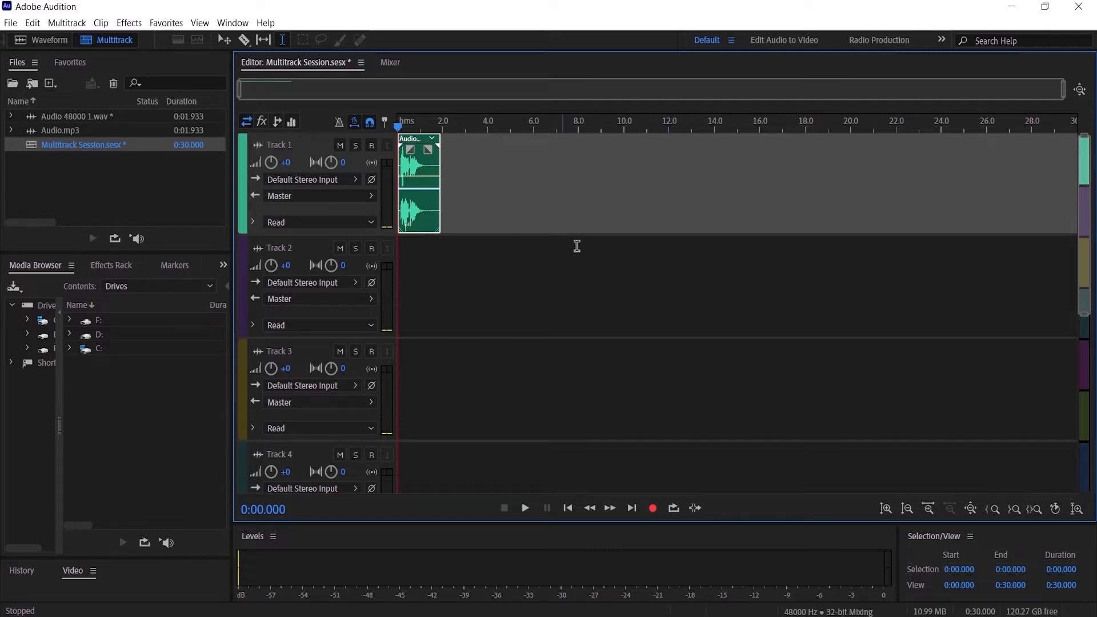
mouse_move(465, 282)
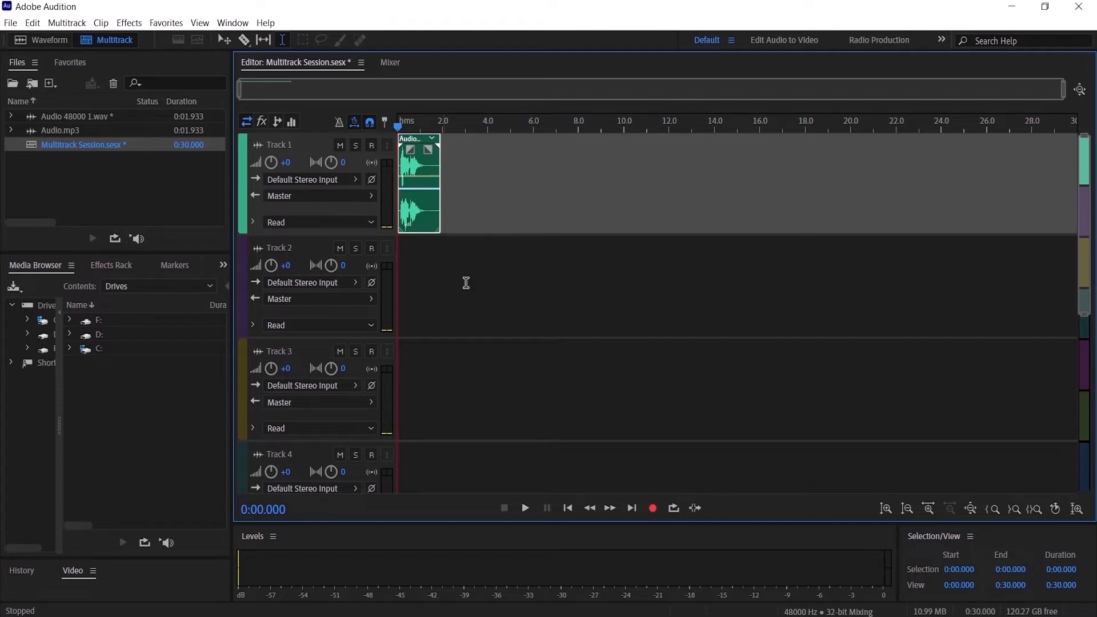
mouse_move(553, 195)
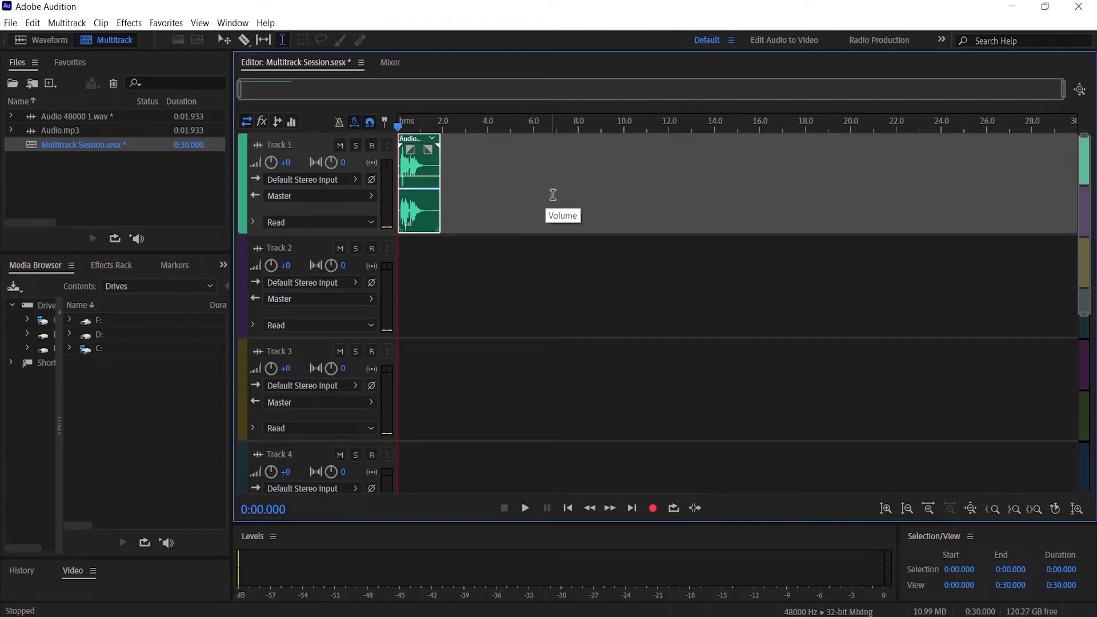
mouse_move(995, 130)
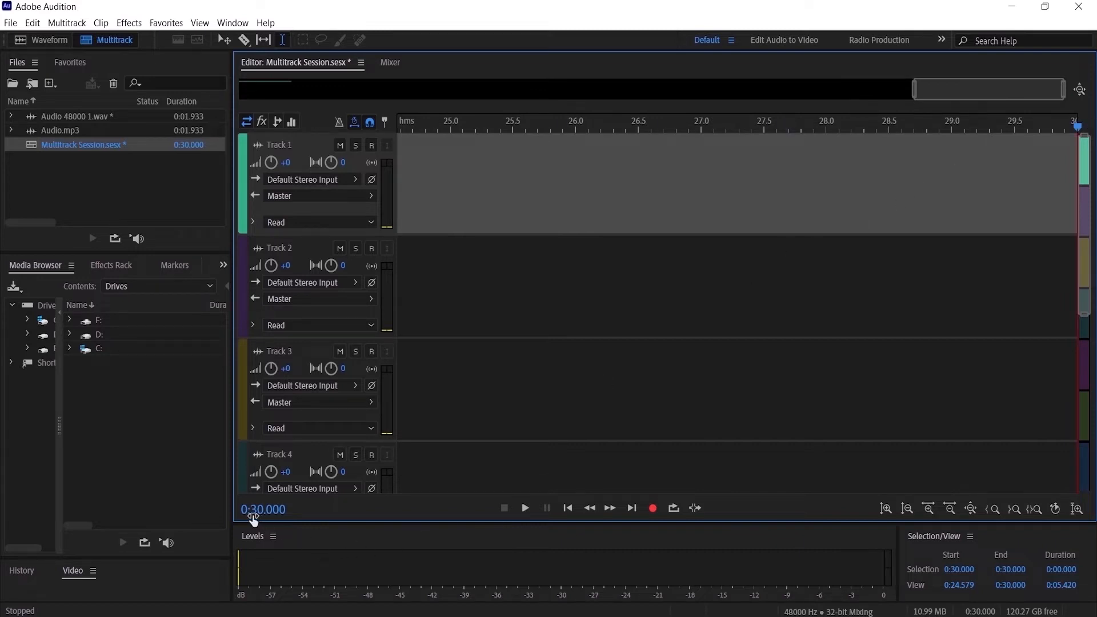
Park the playhead at the session's current end, 0:30.000.
click(688, 128)
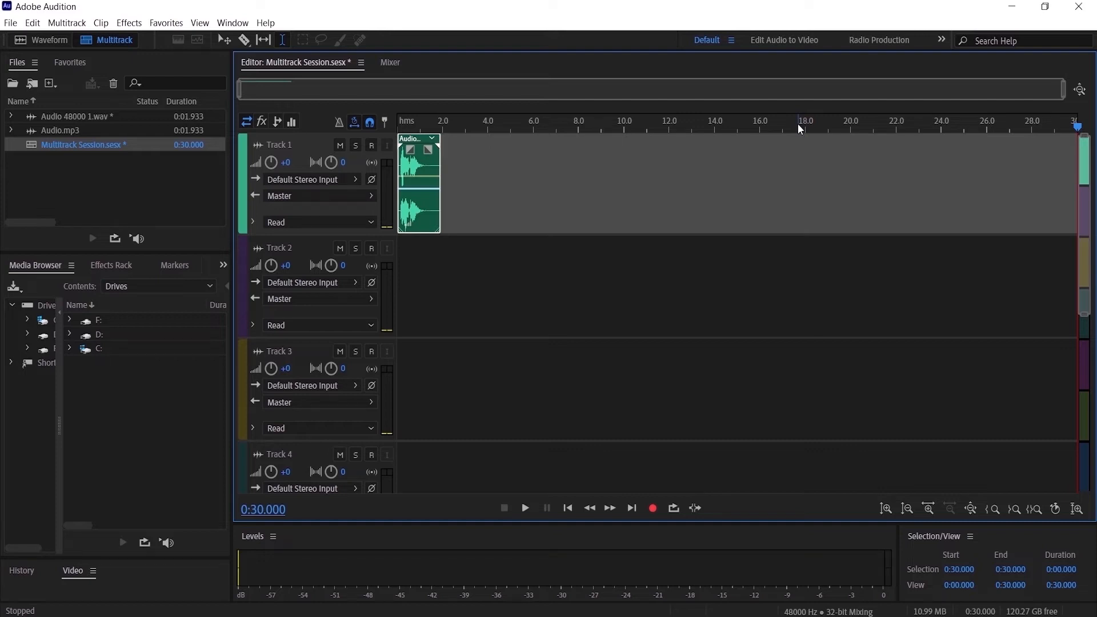
mouse_move(415, 142)
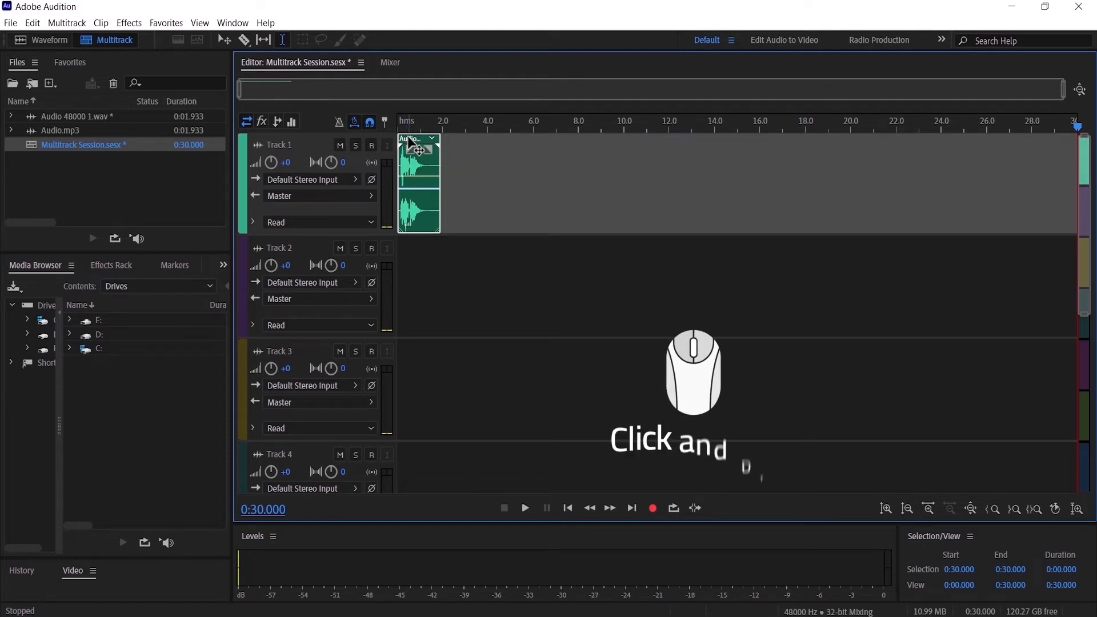
Drag the Track 1 clip past the timeline's right edge so the session grows to 1:00.231.
drag(418, 151, 782, 151)
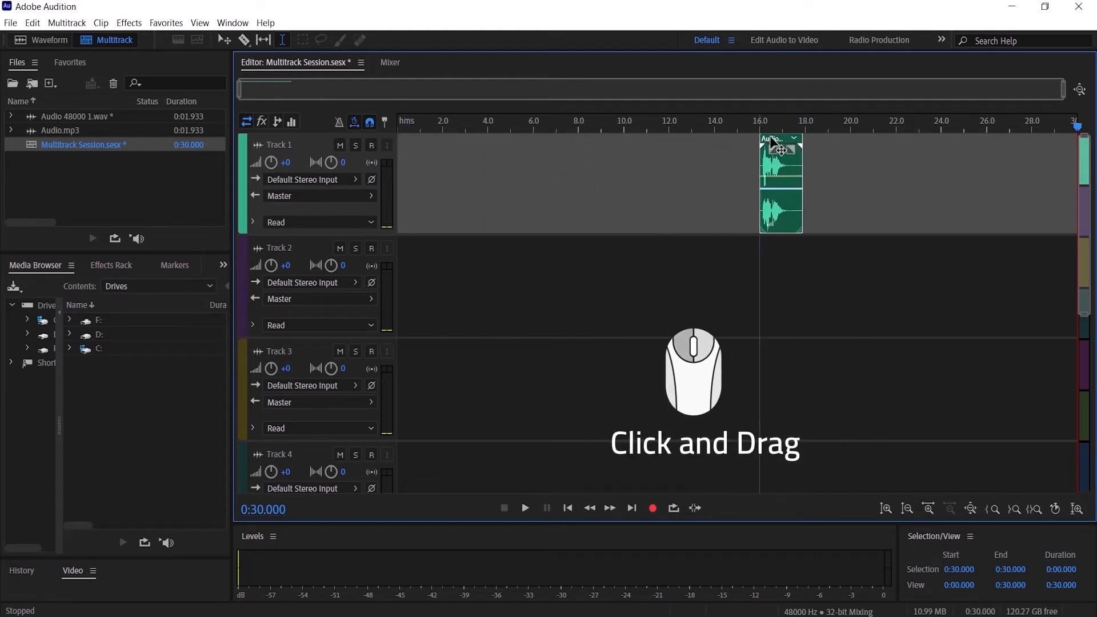
drag(780, 181, 1056, 181)
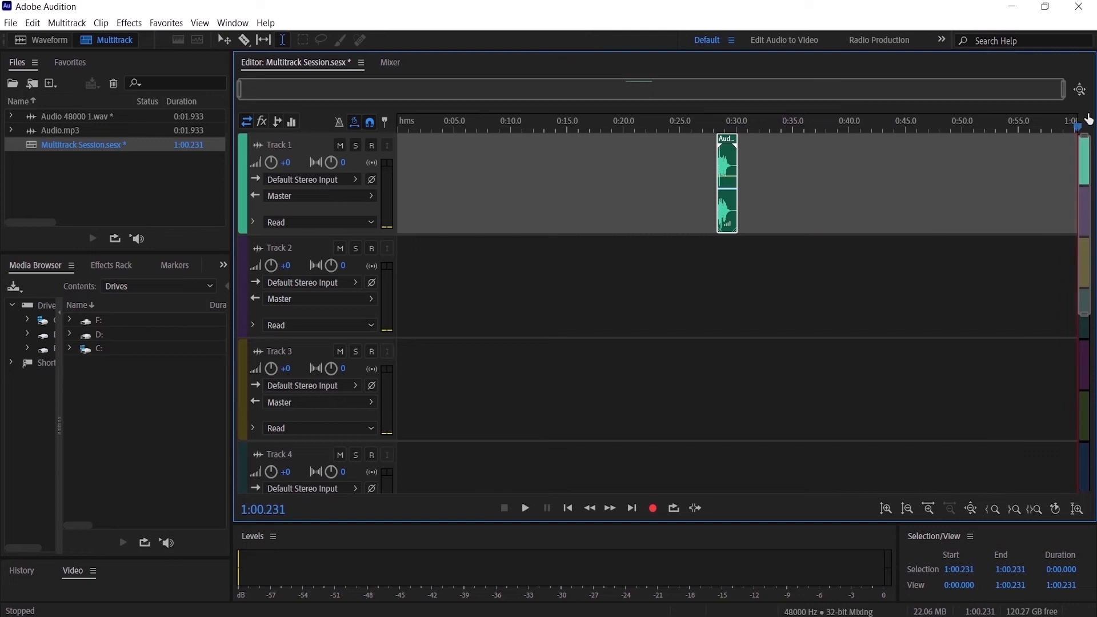
mouse_move(1054, 137)
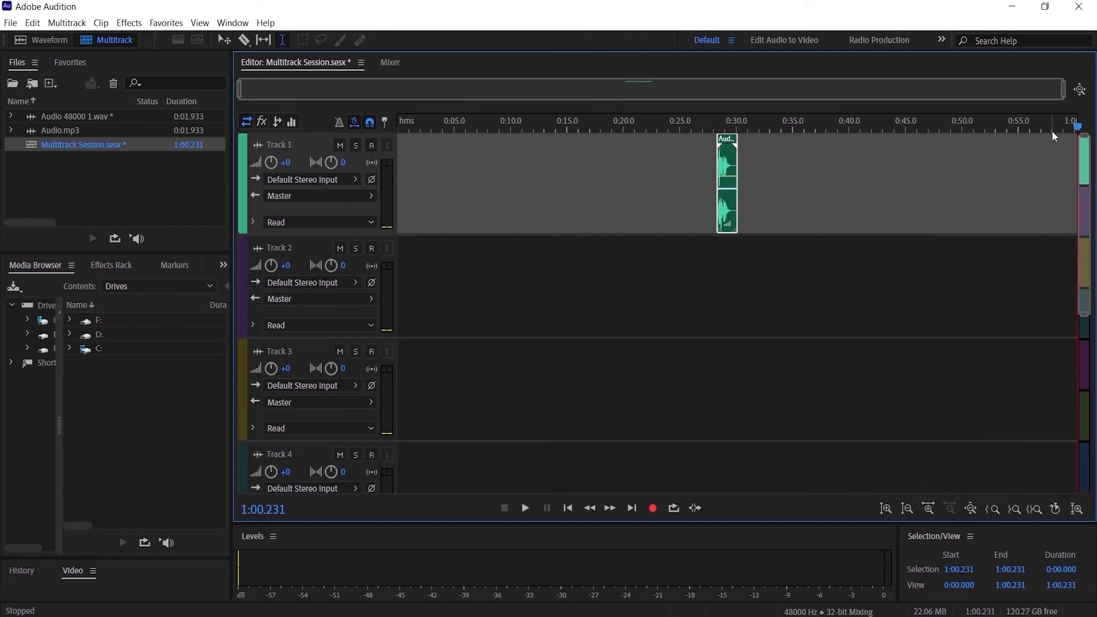
mouse_move(730, 149)
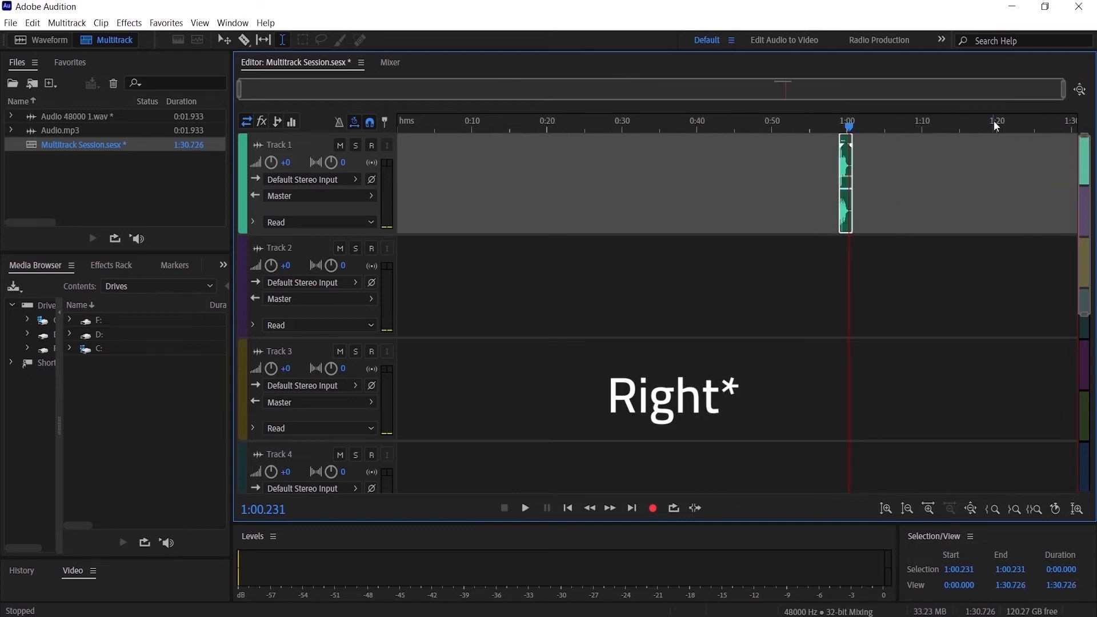
Move the playhead to the new session end at 1:30.726.
click(630, 507)
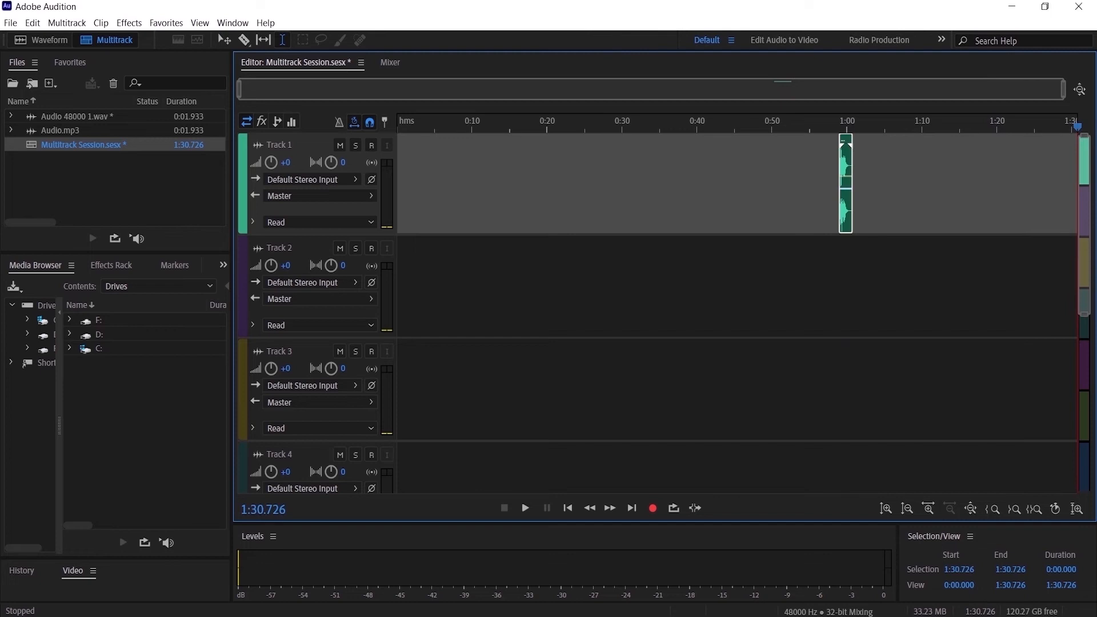